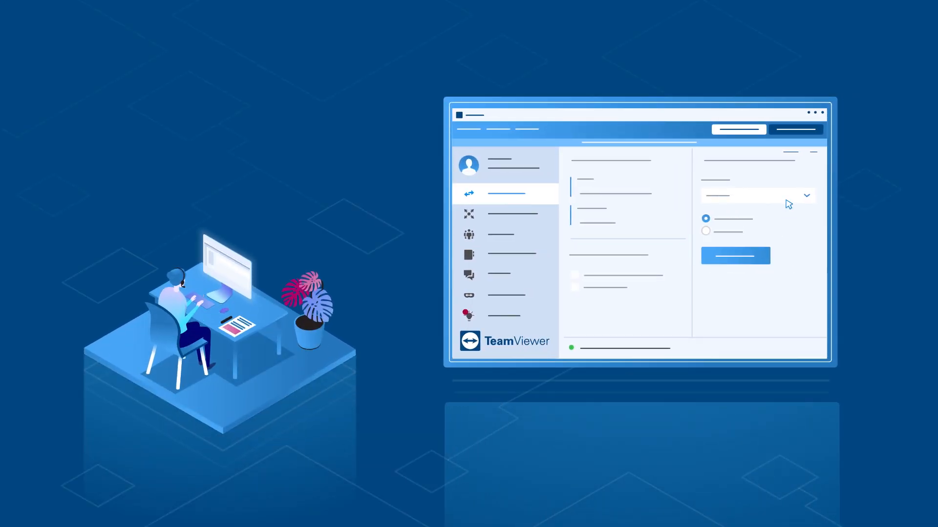
mouse_move(781, 286)
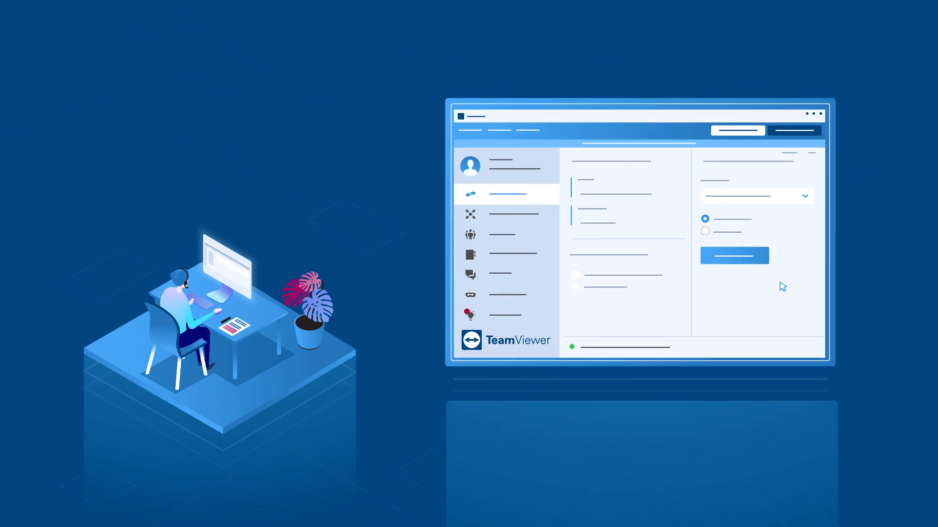